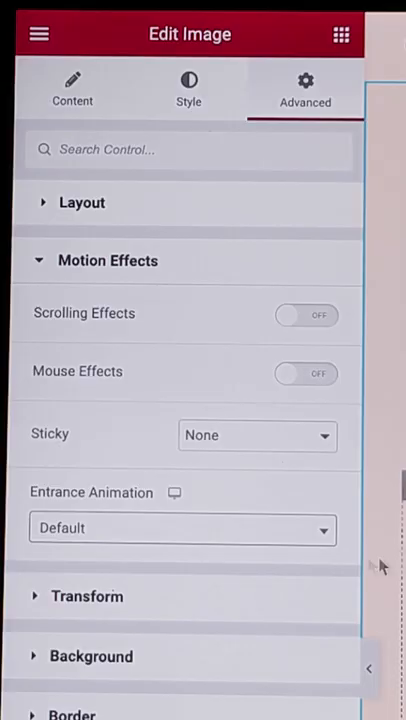
- Set the image's entrance animation to Zoom In and switch Scrolling Effects on
left_click(182, 528)
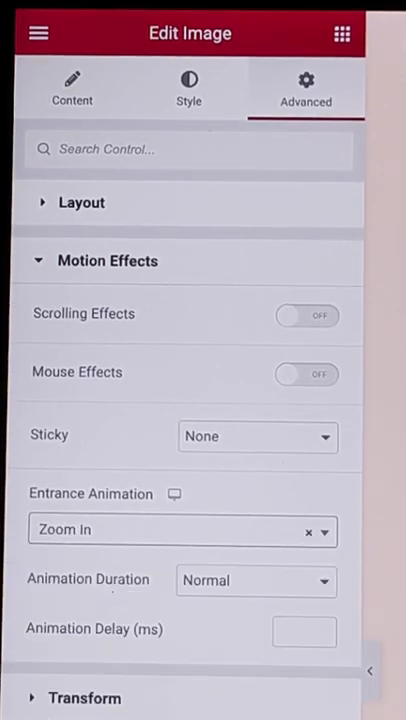
left_click(308, 316)
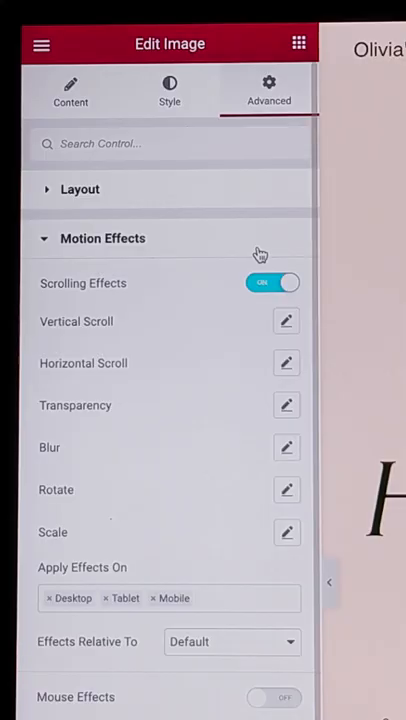